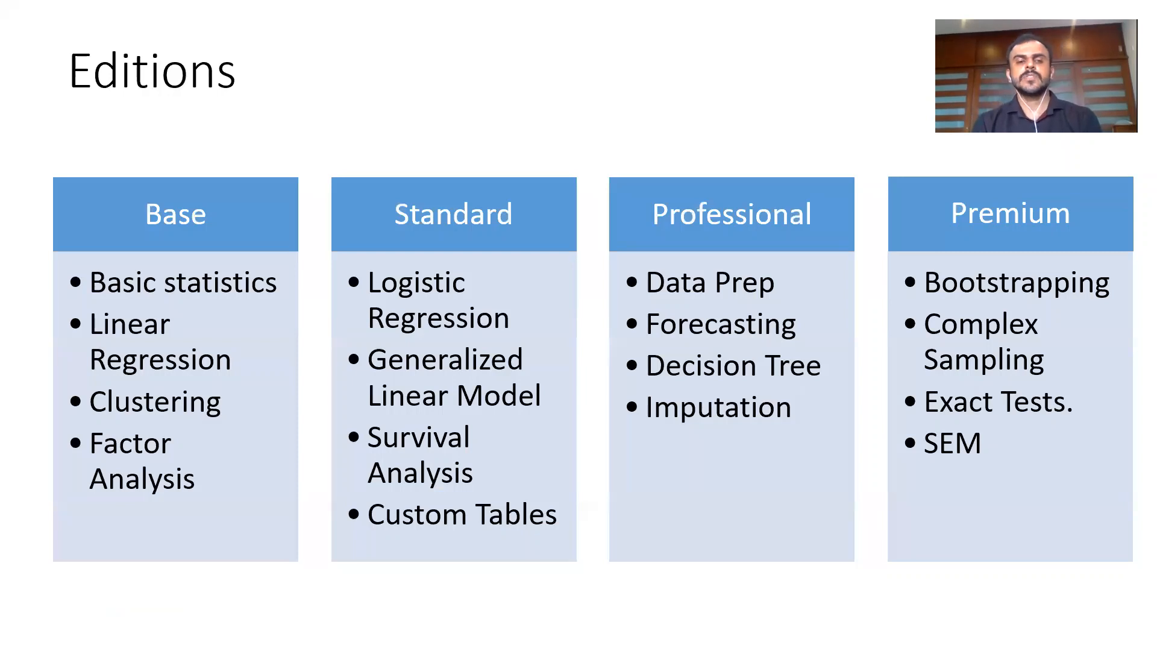
# Advance the slide show from the Editions slide to the 13-module Modules slide
pyautogui.press('Right')
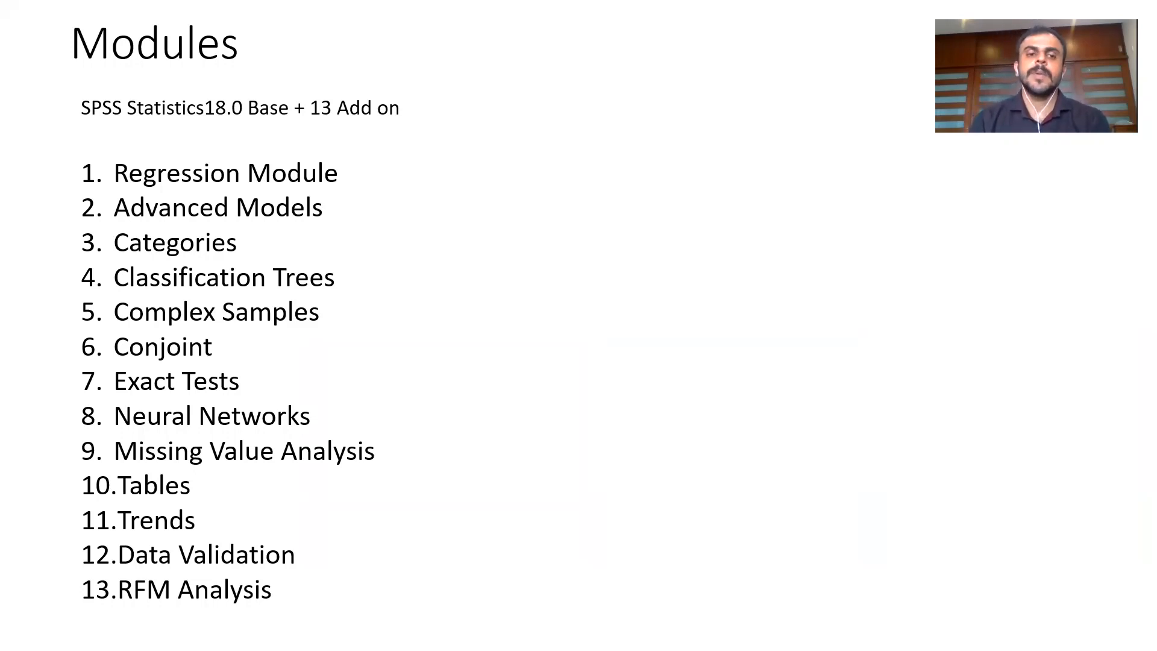